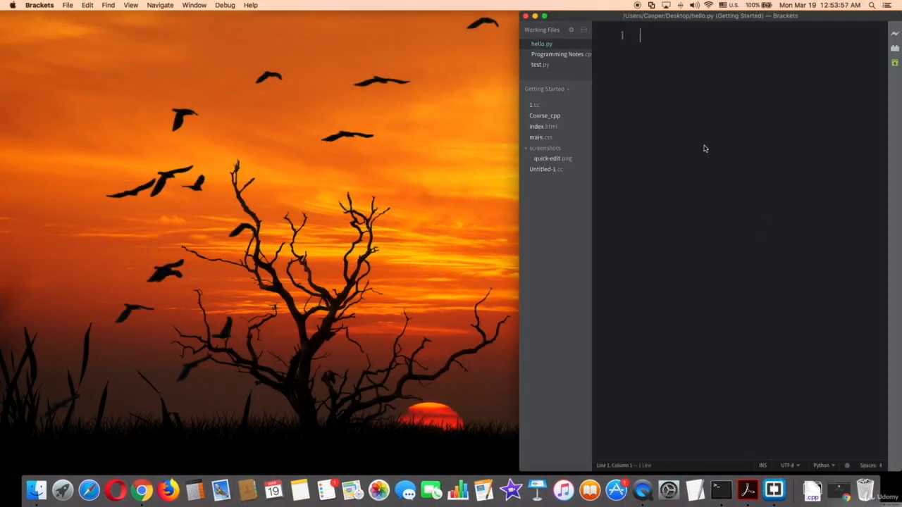
Step: Write the loop header 'for value in range(1,5)' on line 1 and move to a new line
type("for")
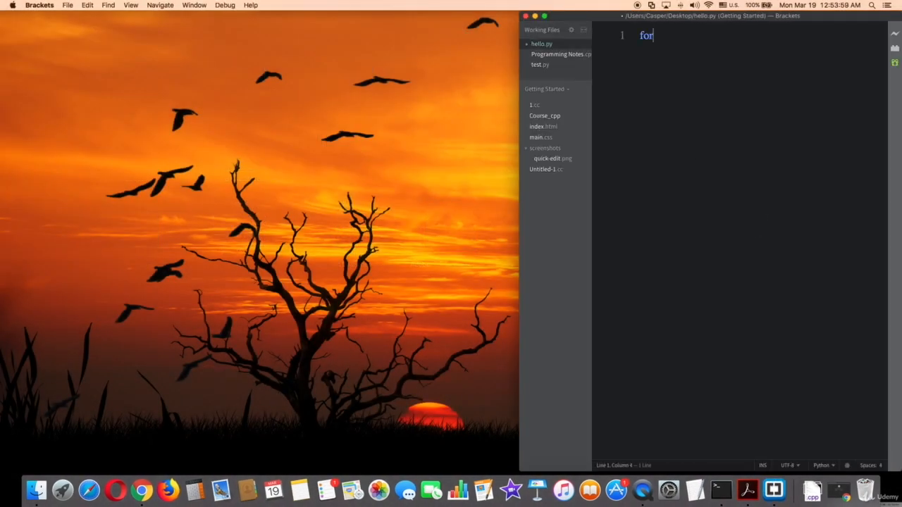
type("valu")
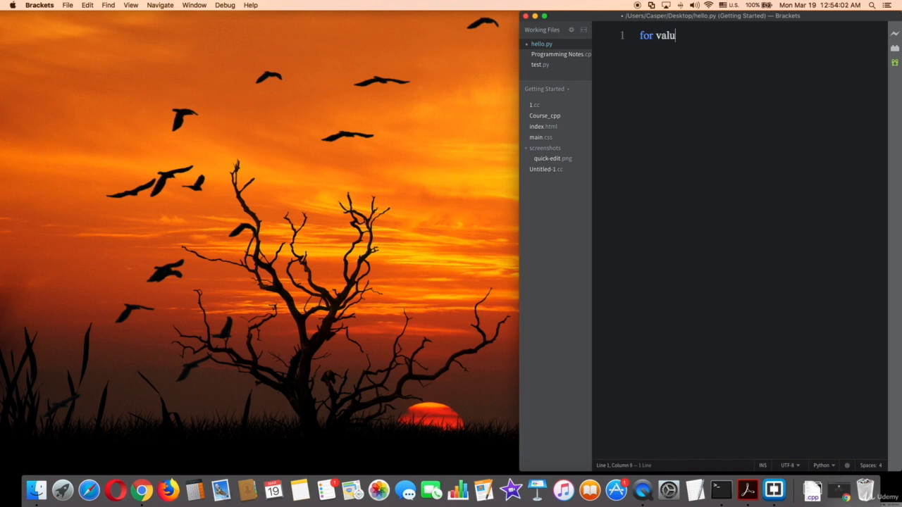
type("e in ra")
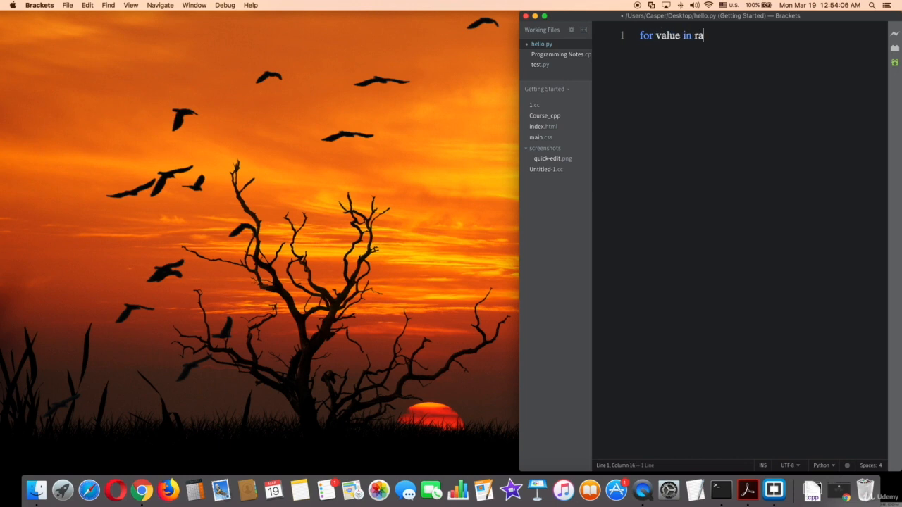
type("nge(1)")
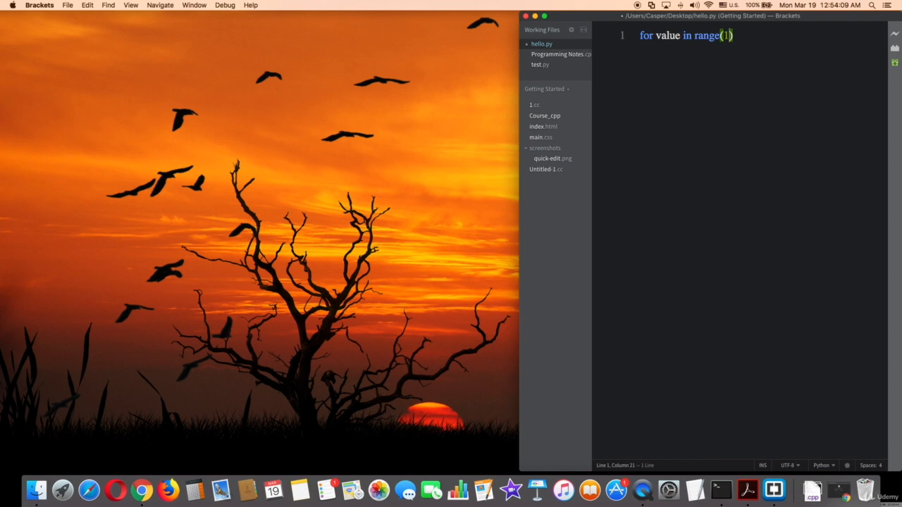
type(",5")
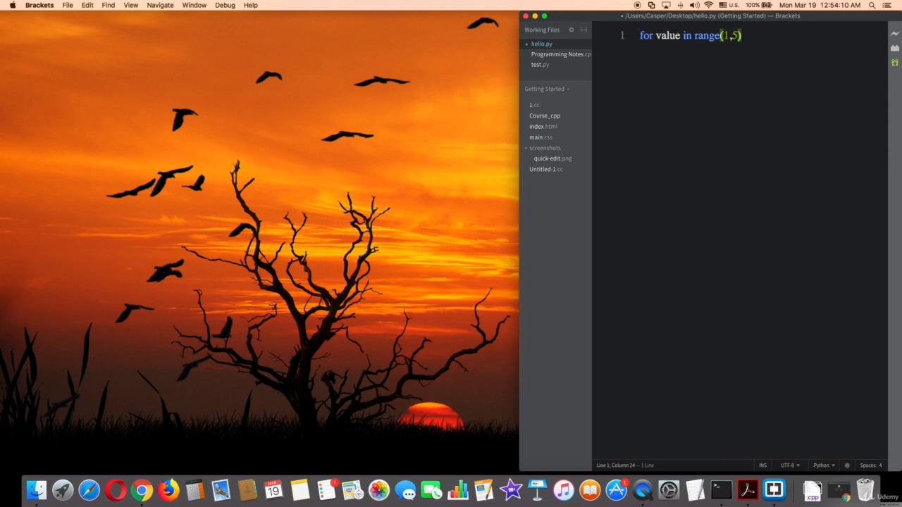
key("Return")
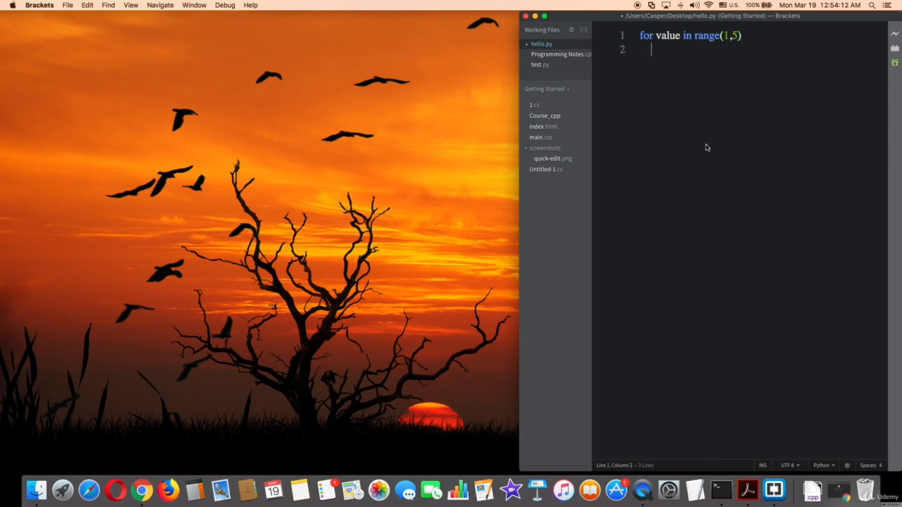
Step: Add the indented body 'print(value)' on line 2, then bring up Terminal
left_click(640, 51)
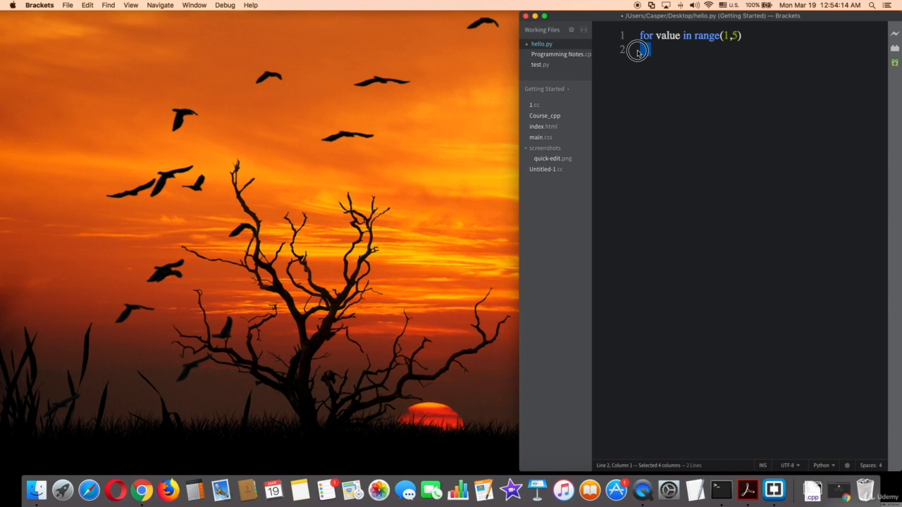
left_click(641, 49)
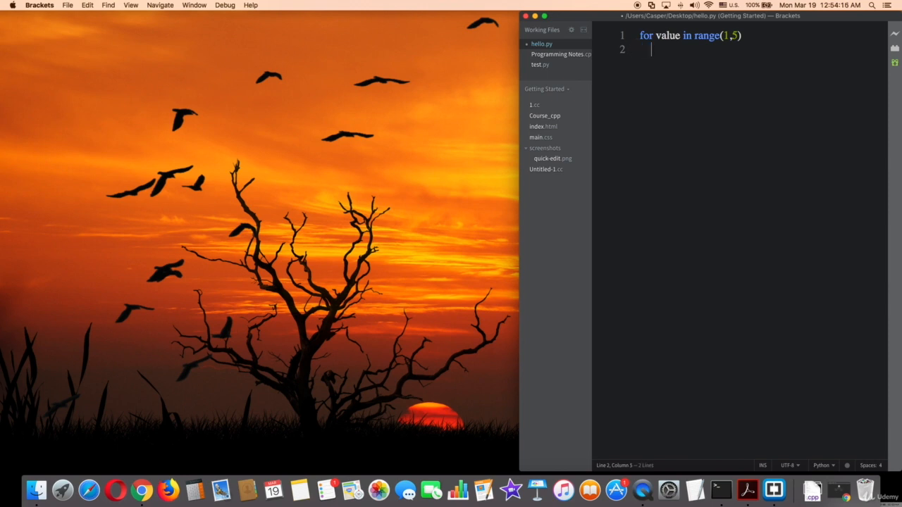
type("print")
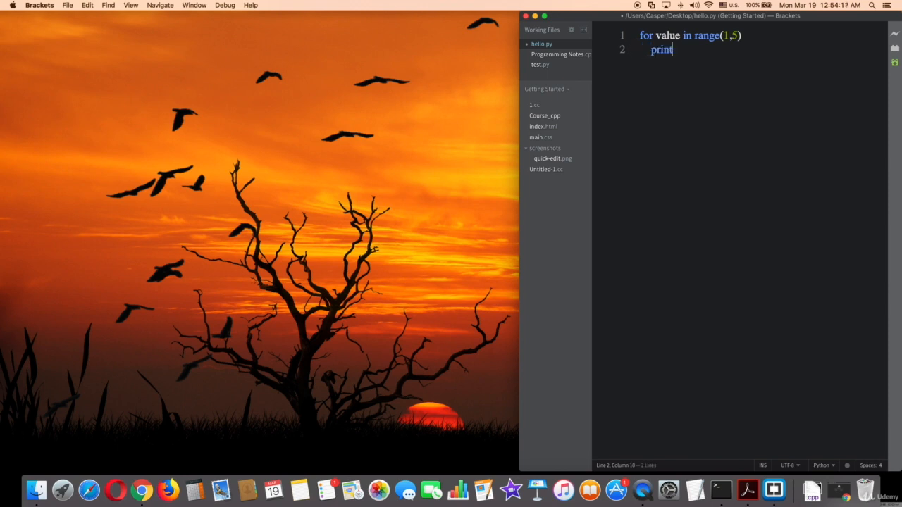
type("(valu)")
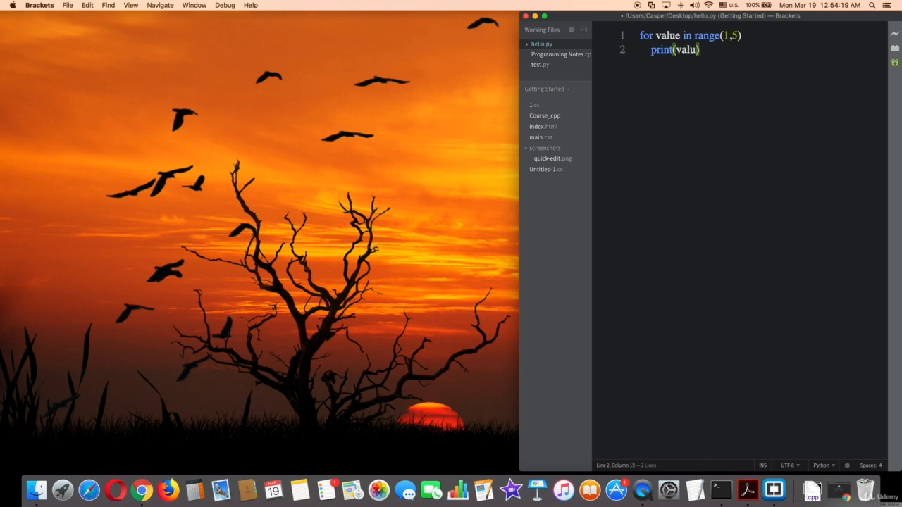
type("e")
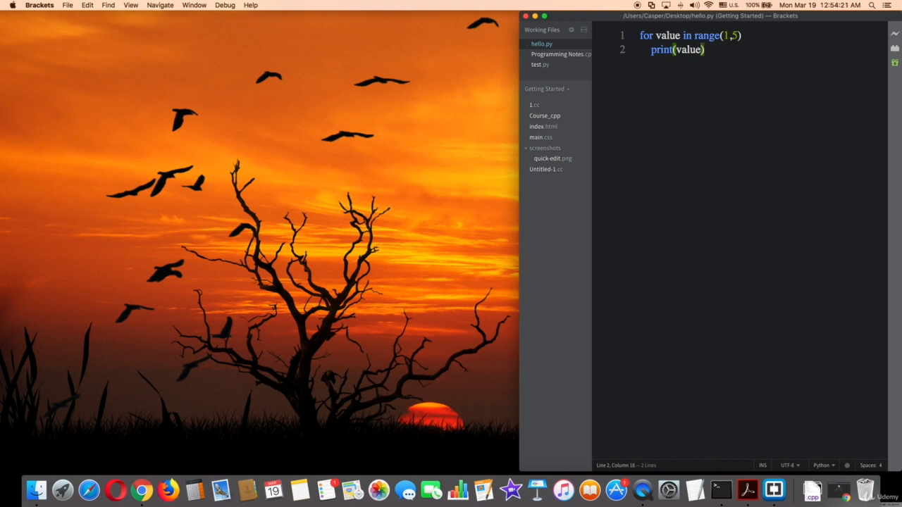
left_click(720, 489)
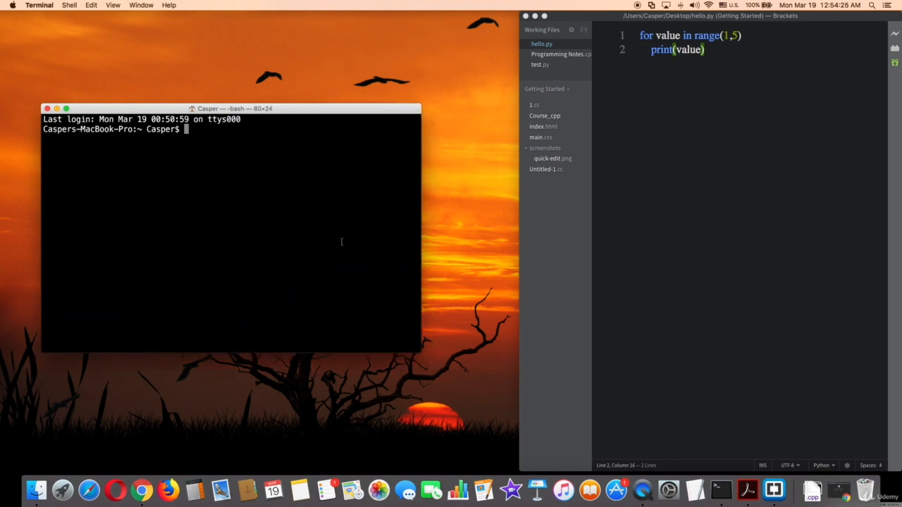
Step: Run 'python3 /Users/Casper/Desktop/hello.py', add the missing ':' after range(1,5), and rerun to print 1 to 4
type("python3 /Users/Casper/Desktop/hello.py")
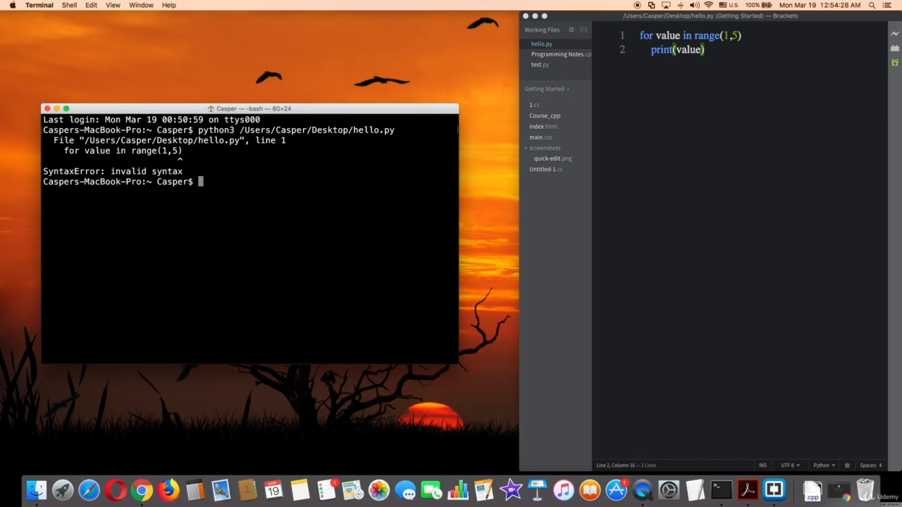
mouse_move(739, 39)
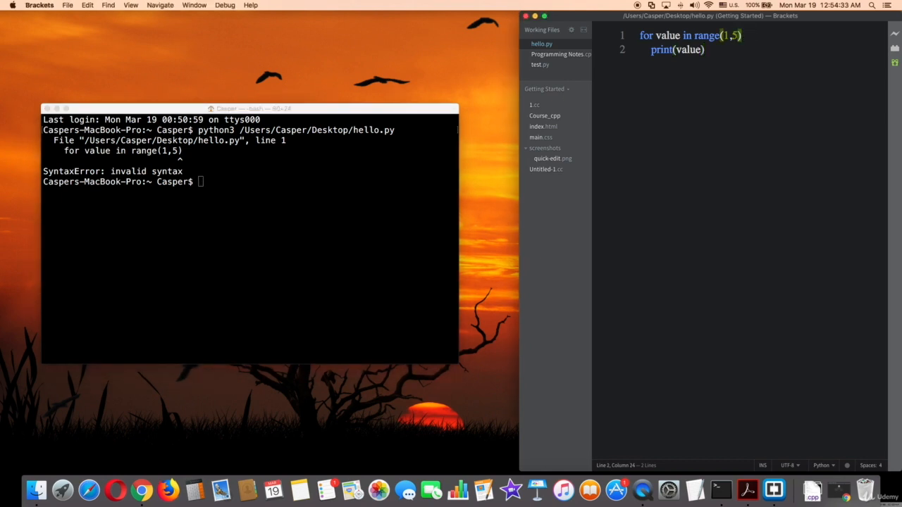
type(":")
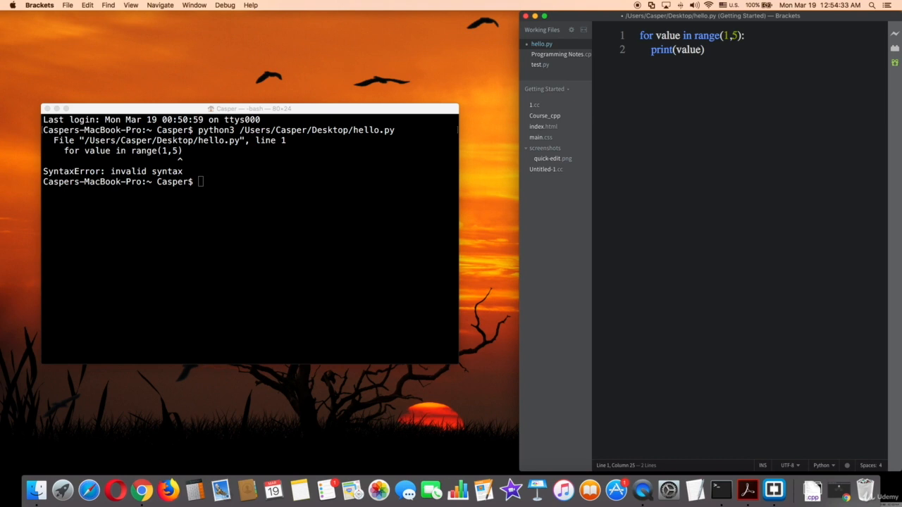
left_click(246, 212)
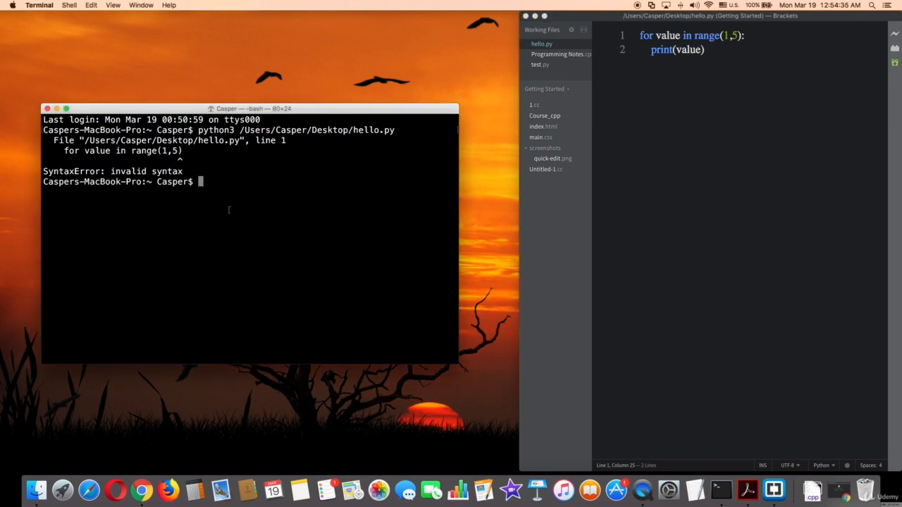
key("Return")
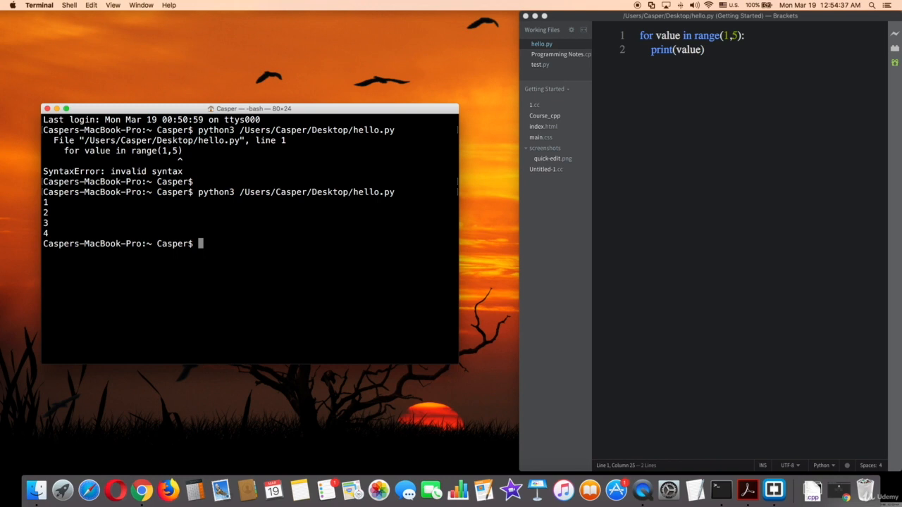